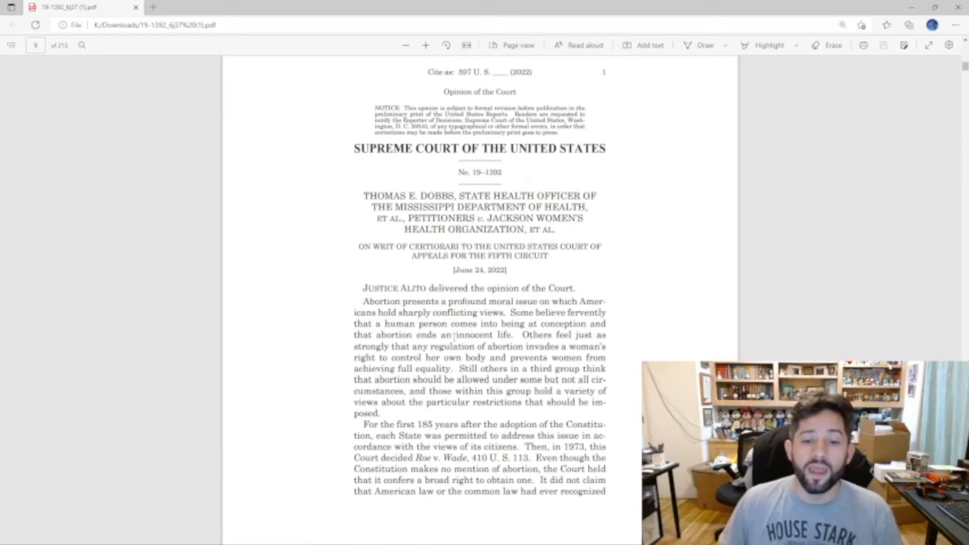
Step: Scroll the Dobbs opinion down to printed page 43 listing the five factors for overruling Roe and Casey
scroll("down", 3)
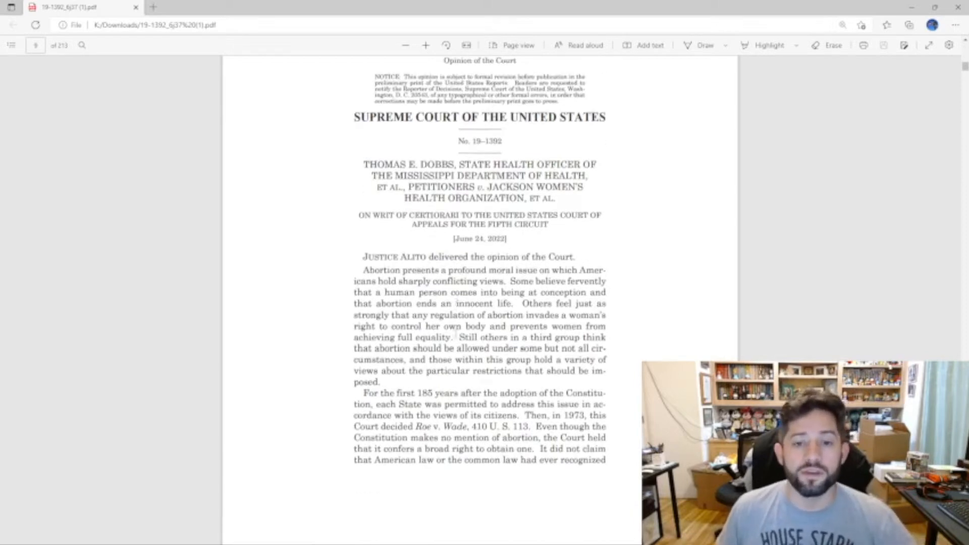
scroll("down", 3)
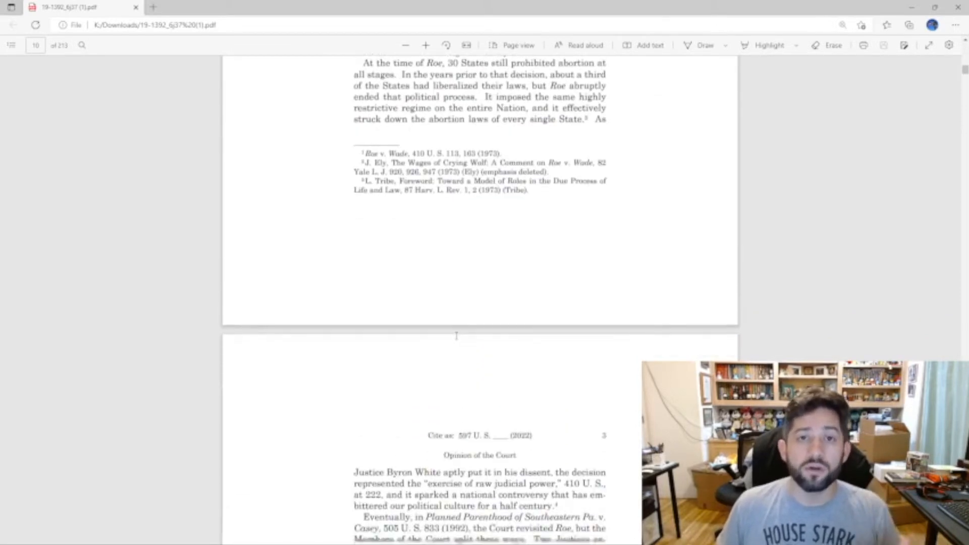
scroll("down", 3)
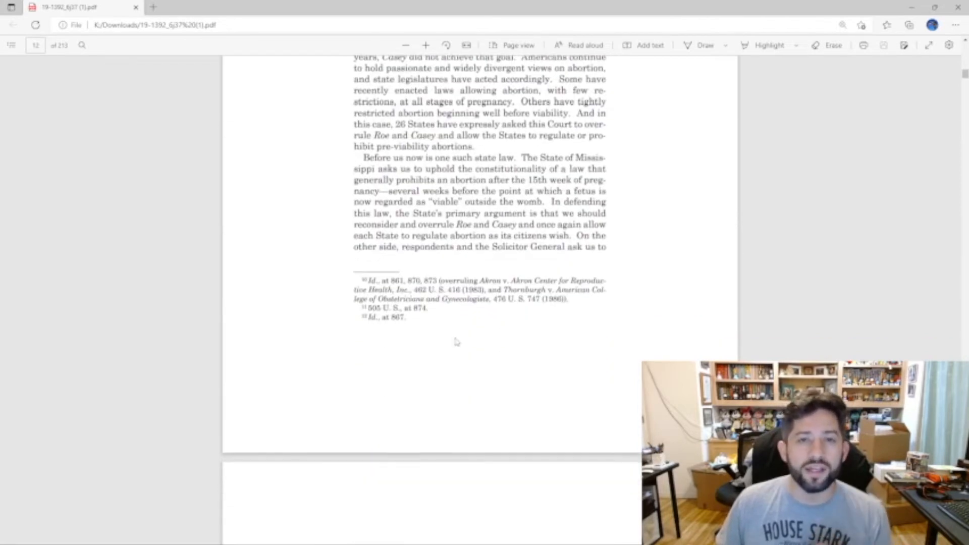
scroll("down", 3)
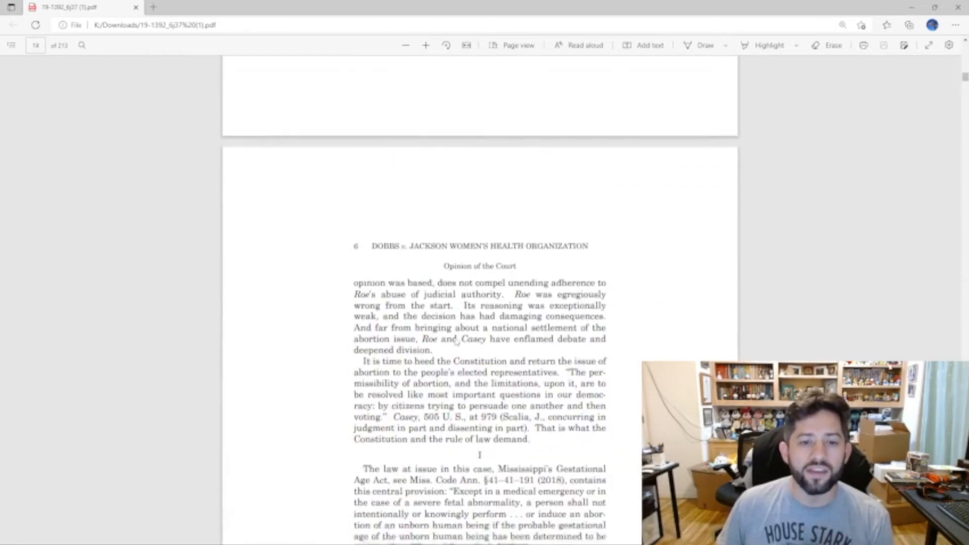
scroll("down", 3)
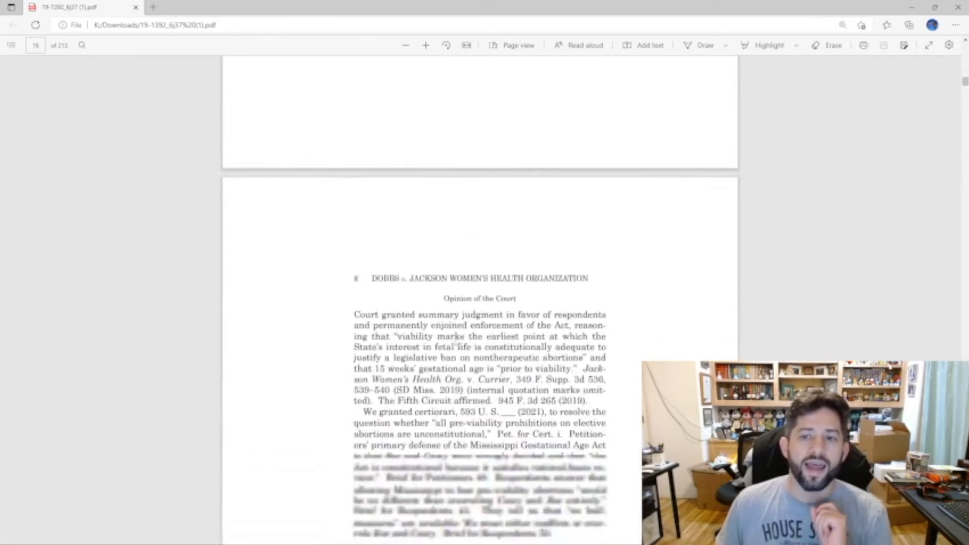
scroll("down", 3)
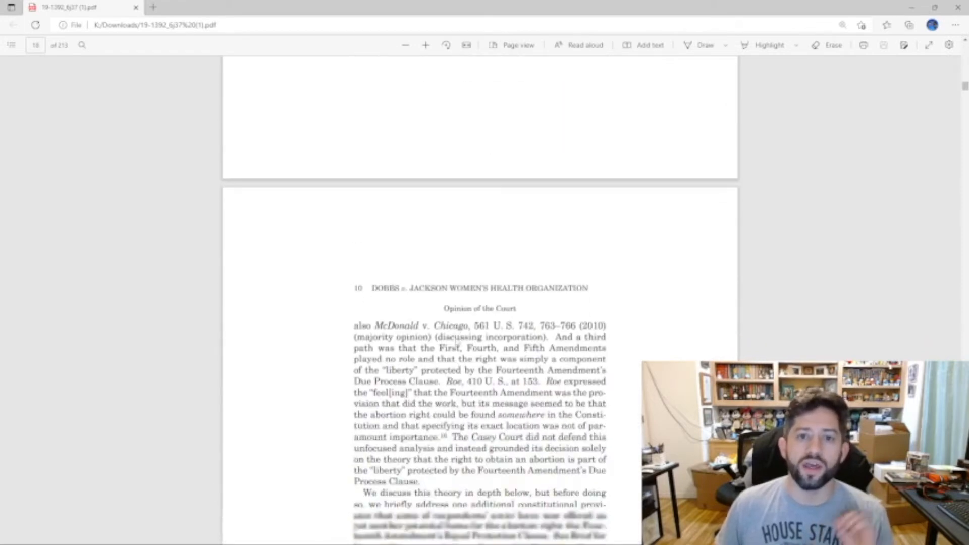
scroll("down", 3)
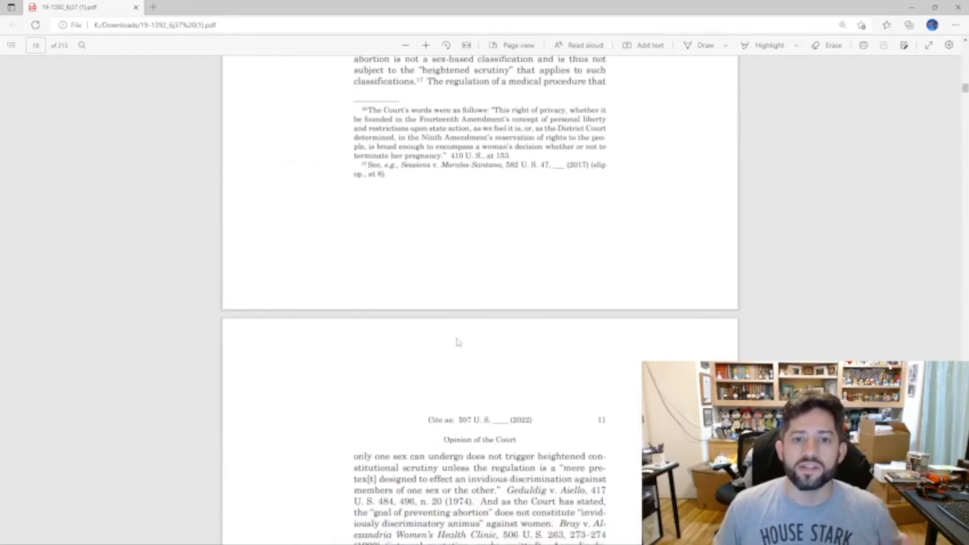
scroll("down", 3)
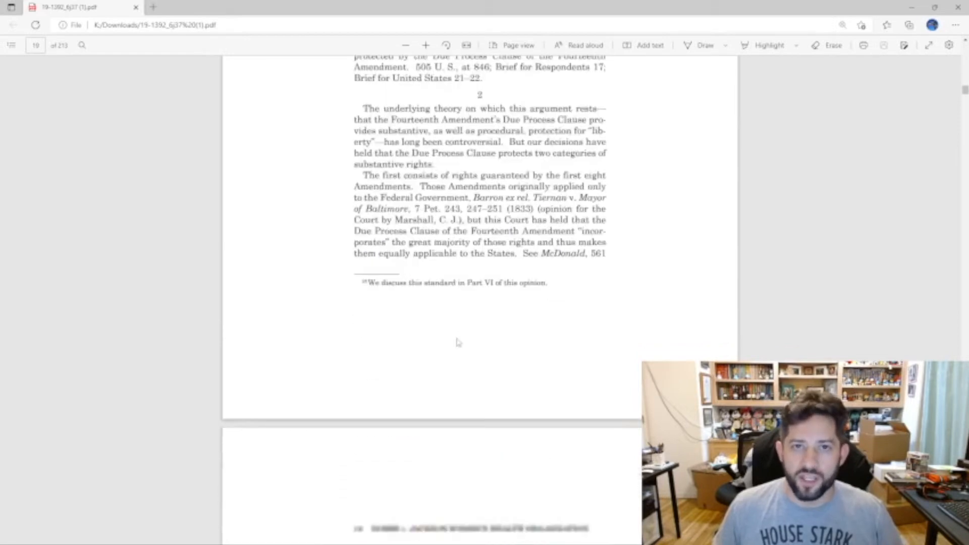
scroll("down", 3)
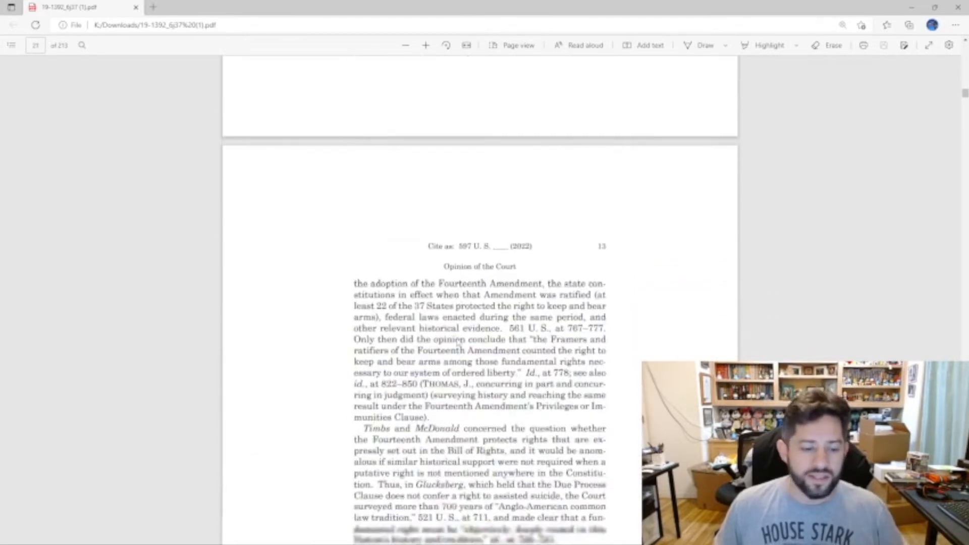
scroll("down", 3)
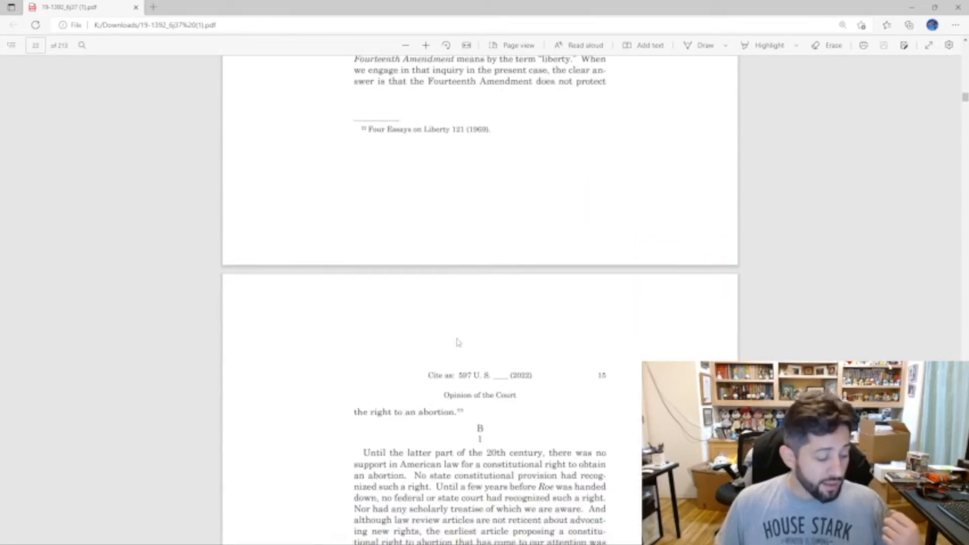
scroll("down", 3)
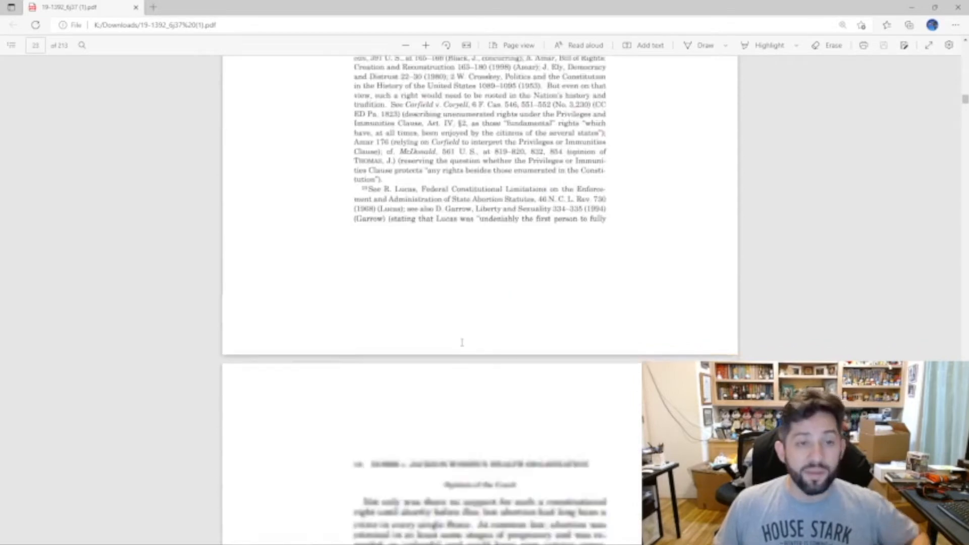
scroll("down", 3)
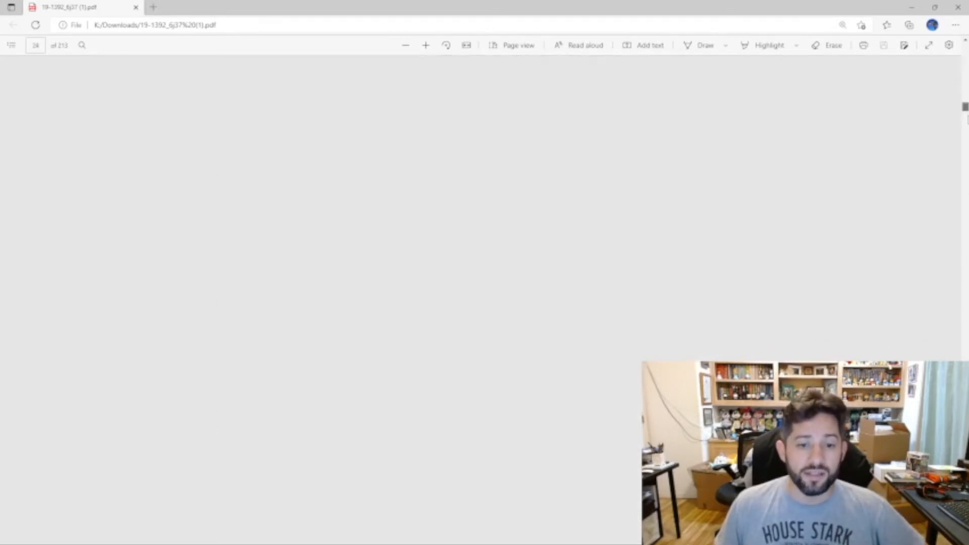
scroll("down", 3)
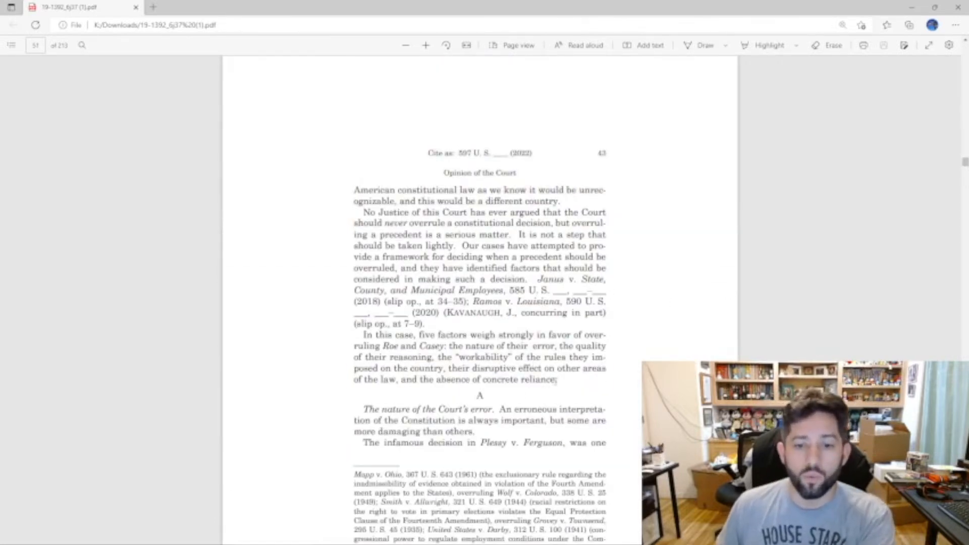
left_click_drag(356, 334, 555, 381)
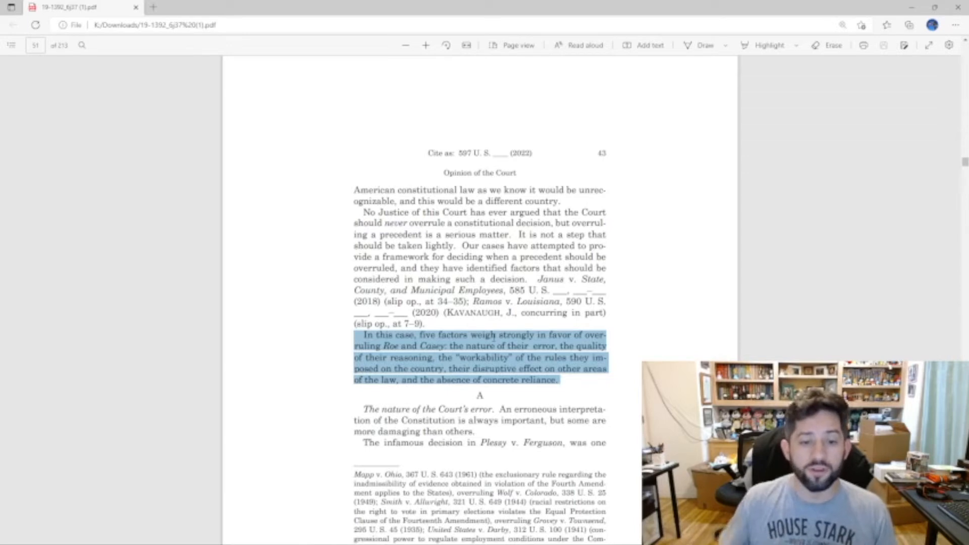
scroll("down", 3)
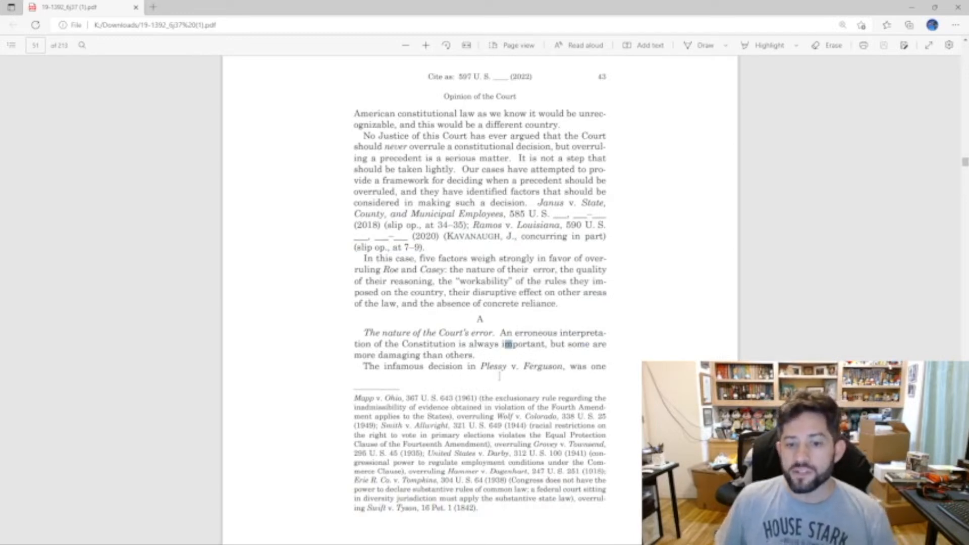
Step: Scroll down to printed page 44, where Roe is called egregiously wrong and deeply damaging
scroll("down", 3)
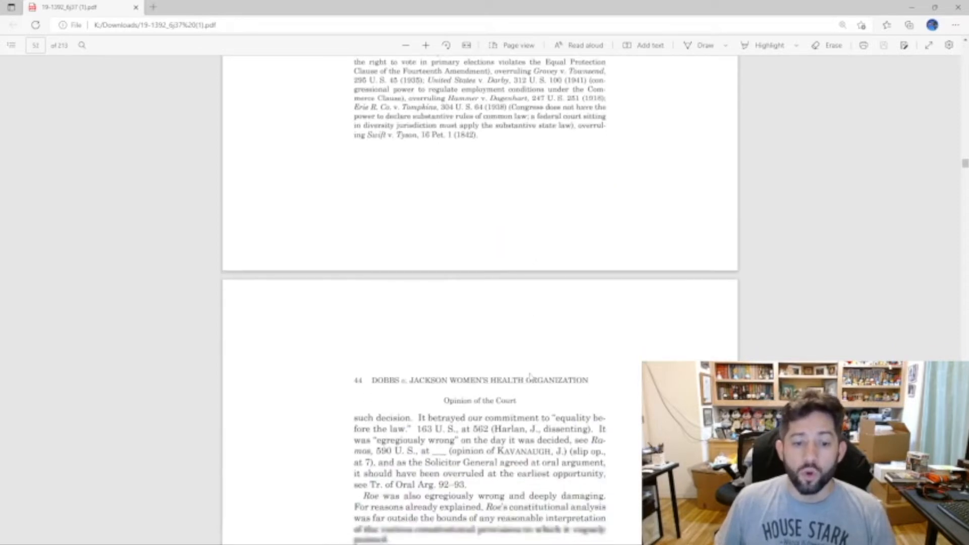
scroll("down", 3)
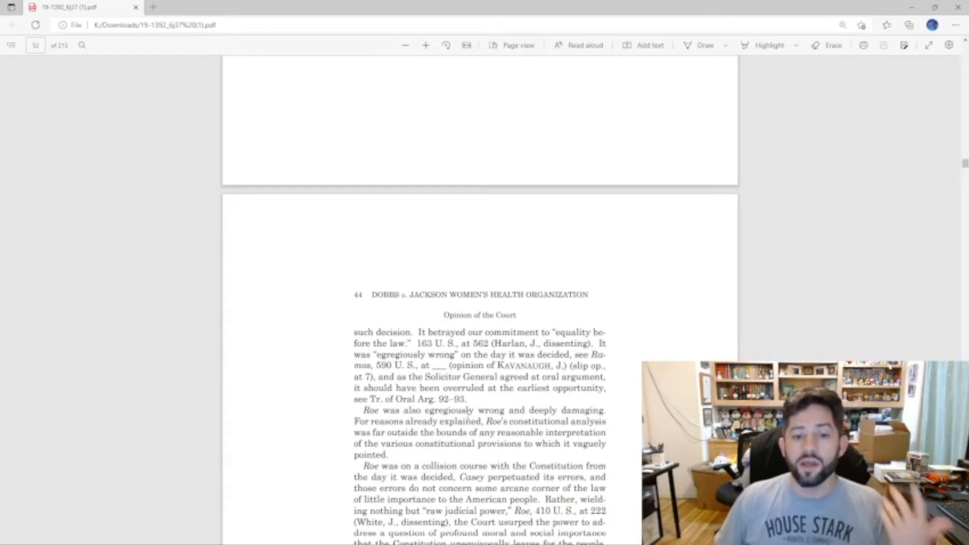
scroll("down", 3)
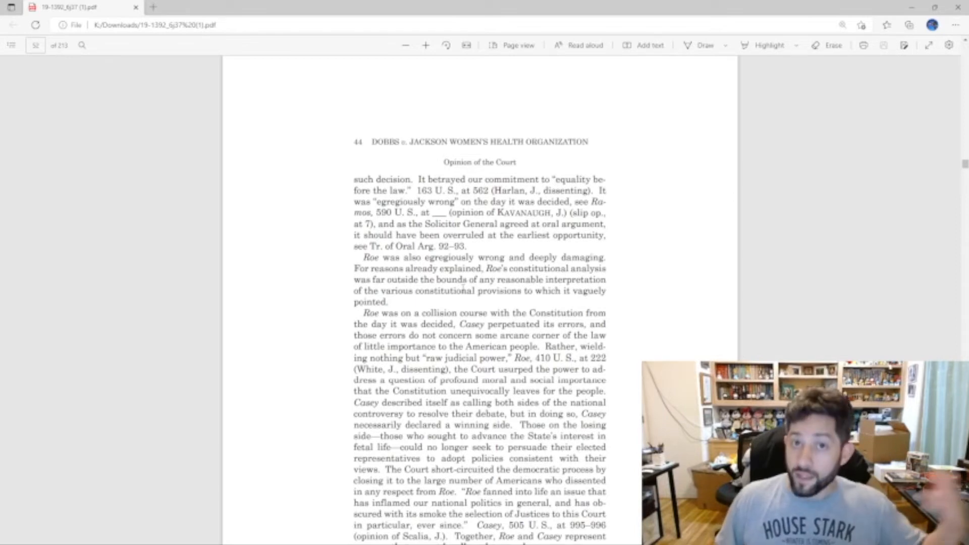
Step: Scroll down to printed page 45 at Part B, 'The quality of the reasoning'
scroll("down", 3)
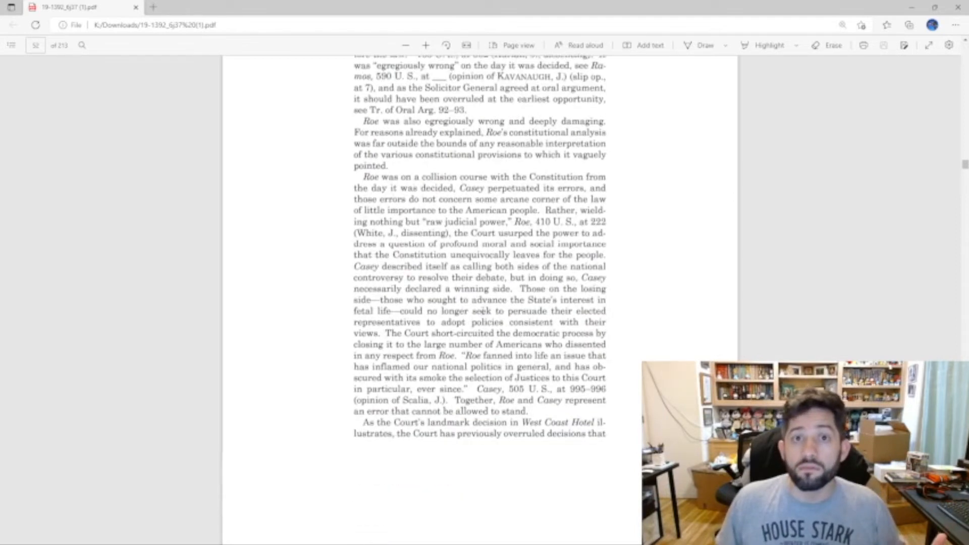
scroll("down", 3)
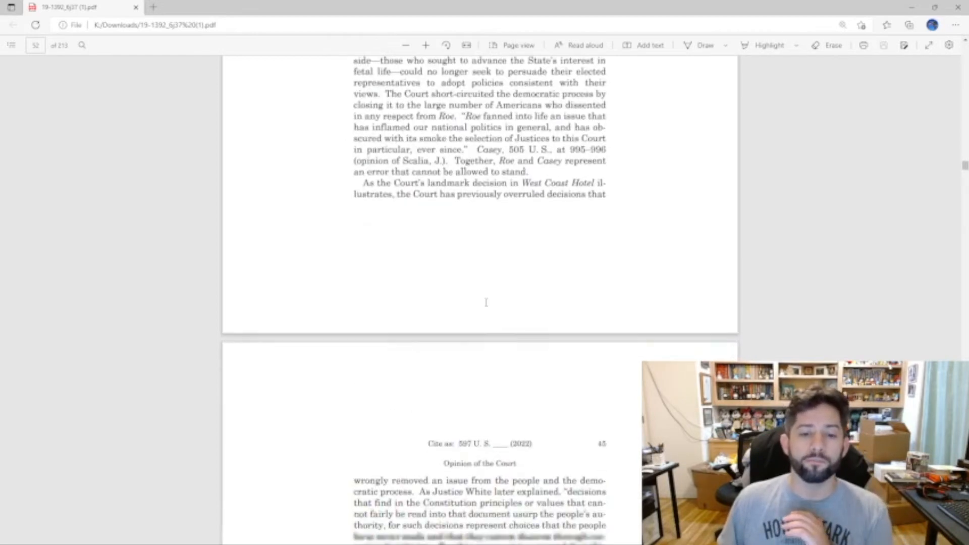
scroll("down", 3)
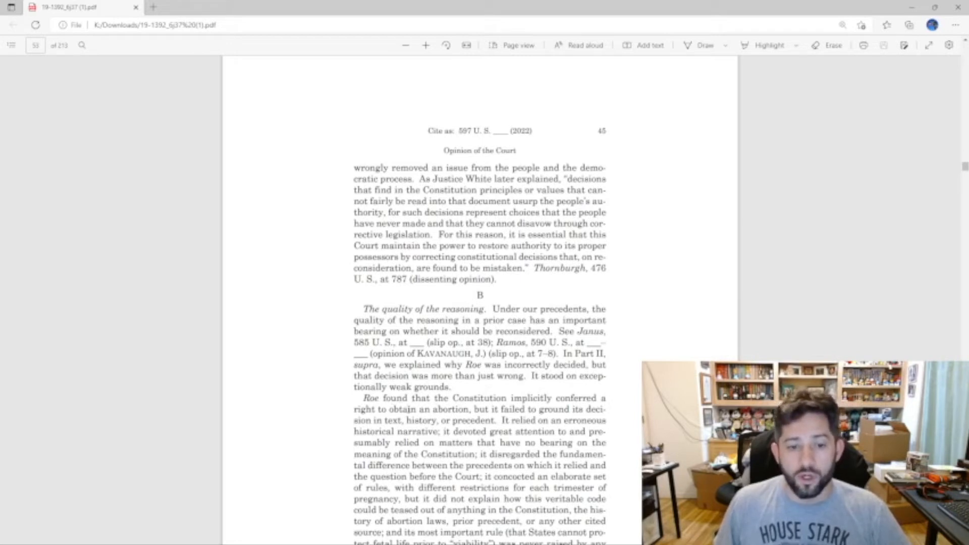
scroll("down", 3)
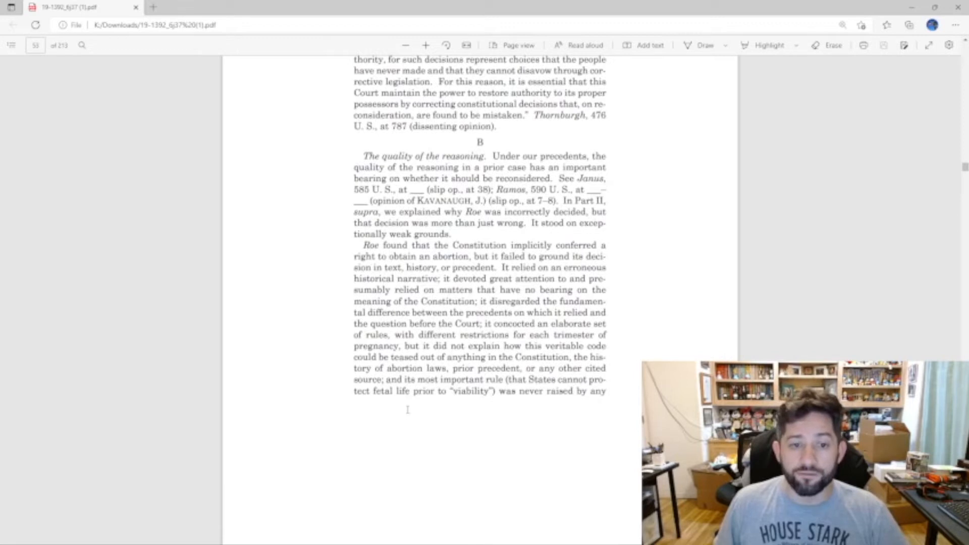
mouse_move(410, 414)
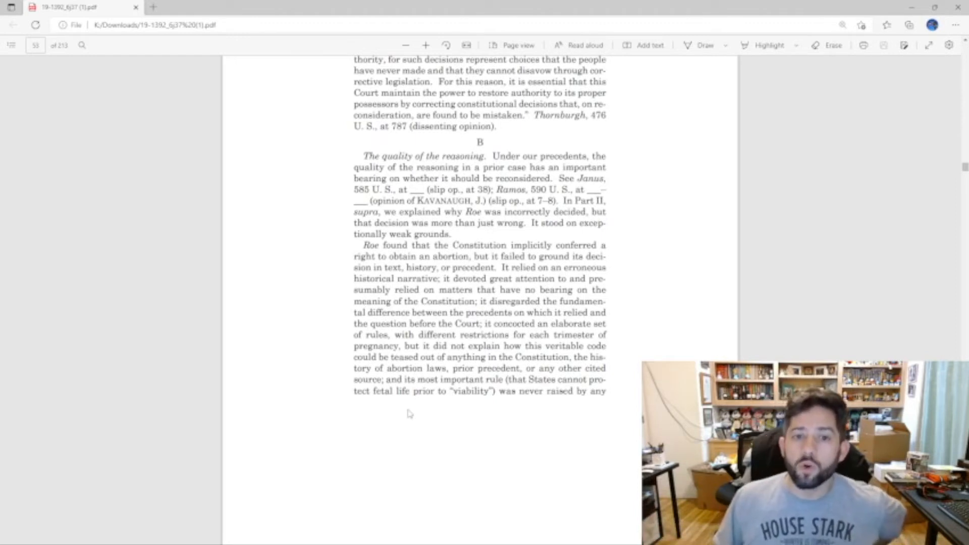
Step: Scroll past page 46 to the top of page 47 on Roe's trimester scheme as the Court's brainchild
scroll("down", 3)
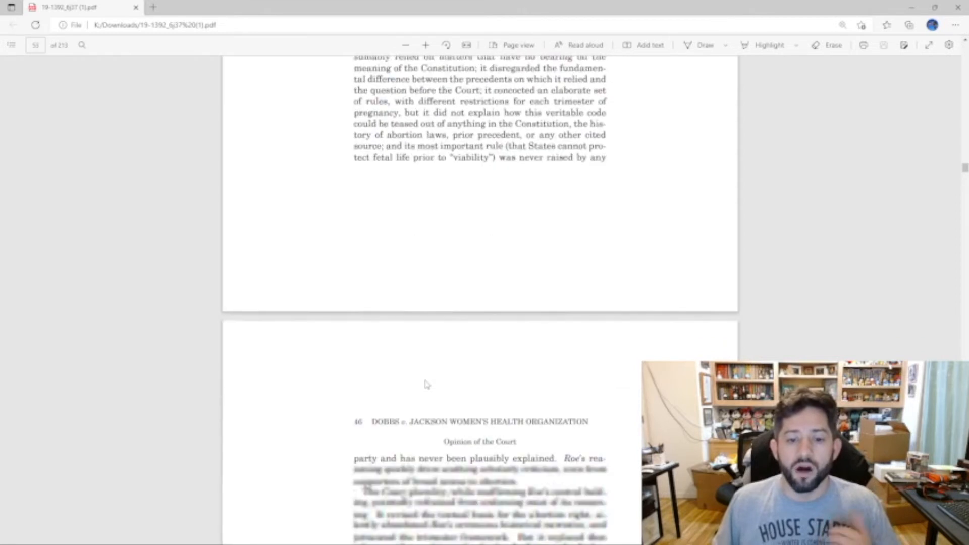
scroll("down", 3)
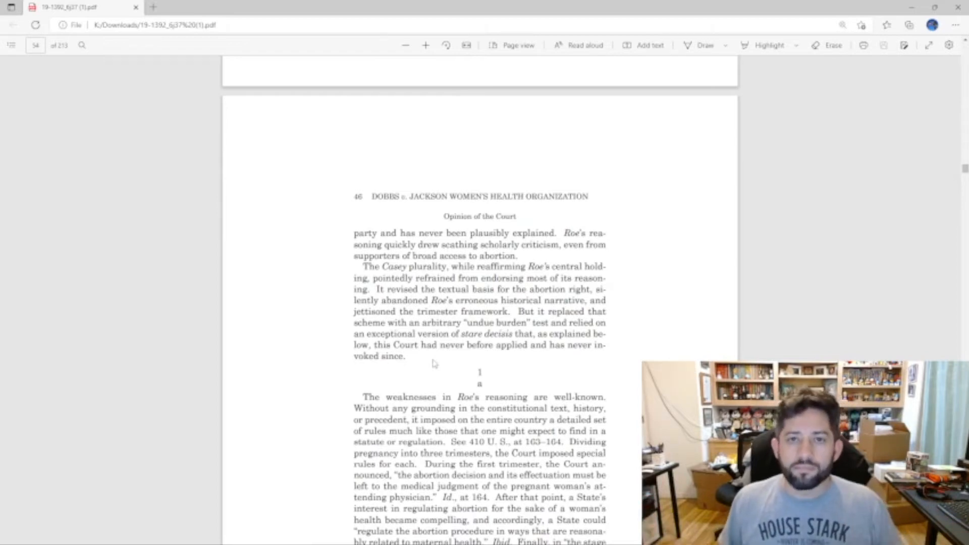
scroll("down", 3)
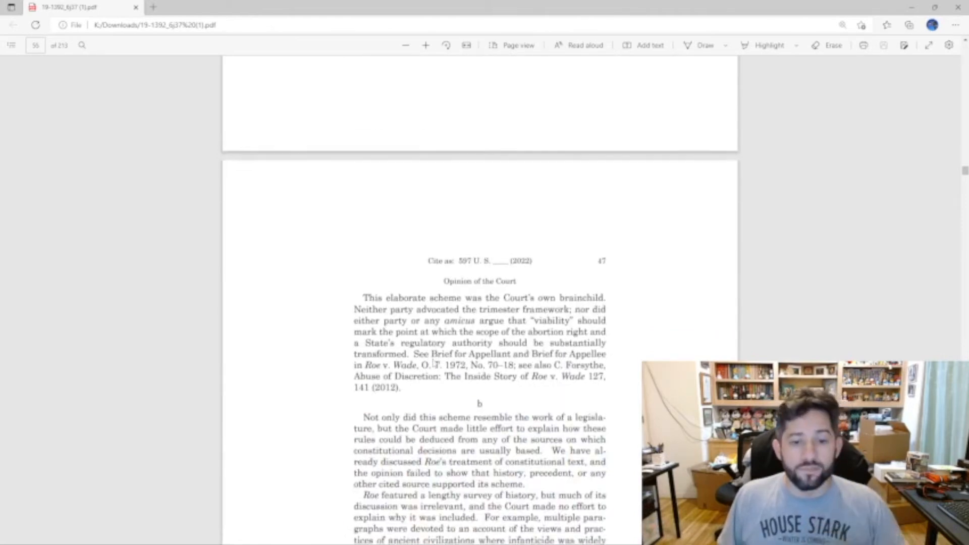
Step: Scroll past the Workability heading to printed page 57 on problems with the undue burden concept
scroll("down", 3)
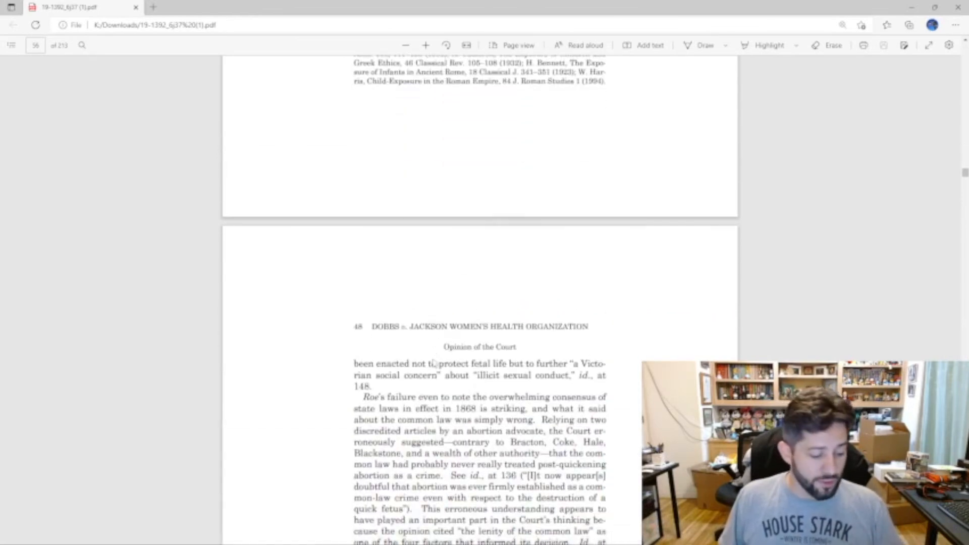
scroll("down", 3)
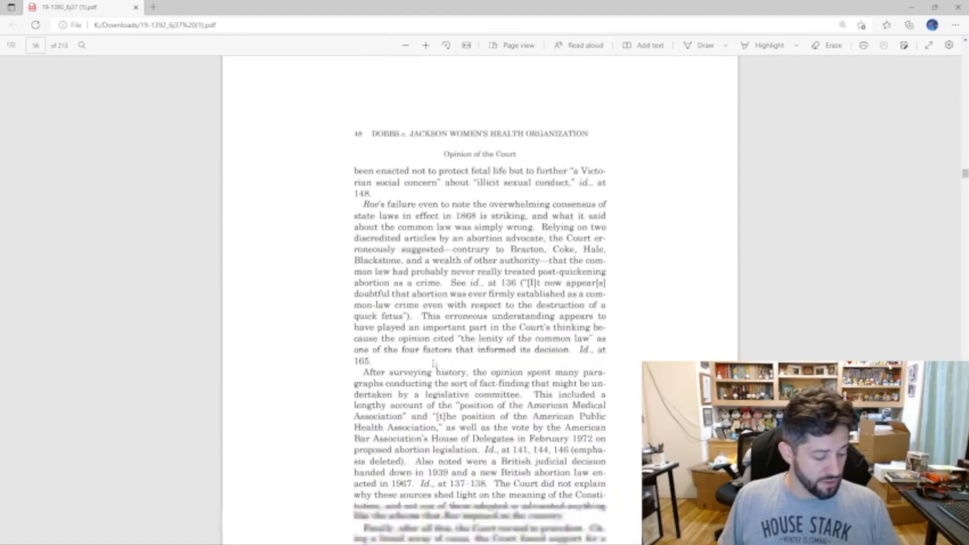
scroll("down", 3)
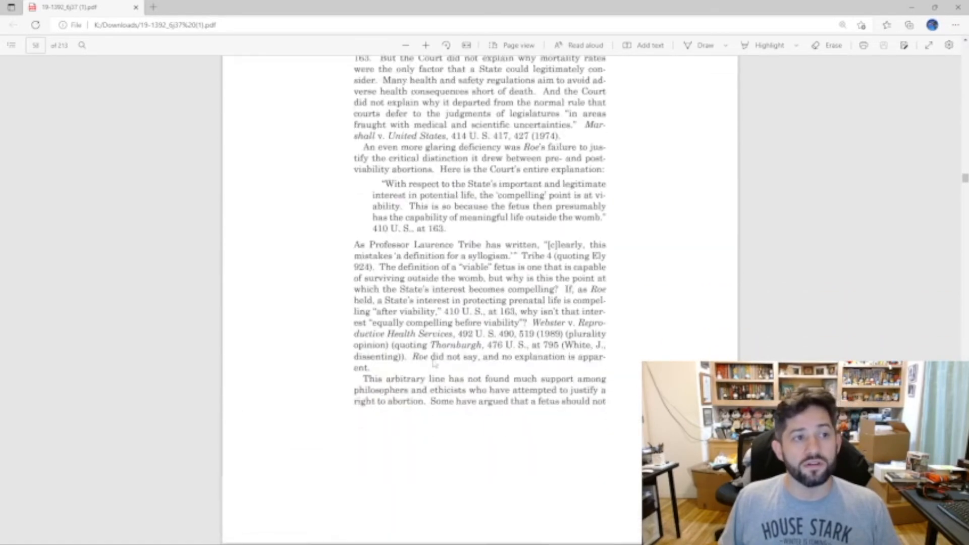
scroll("down", 3)
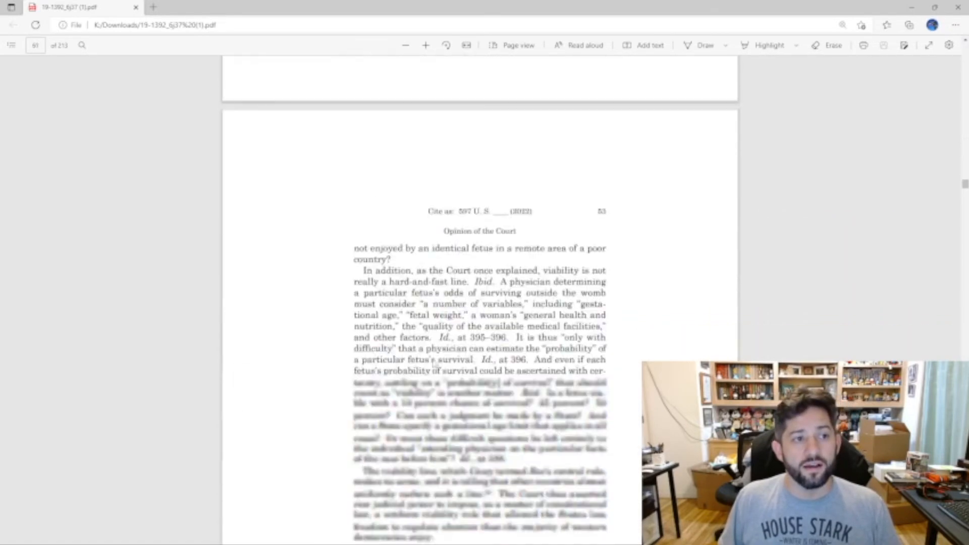
scroll("down", 3)
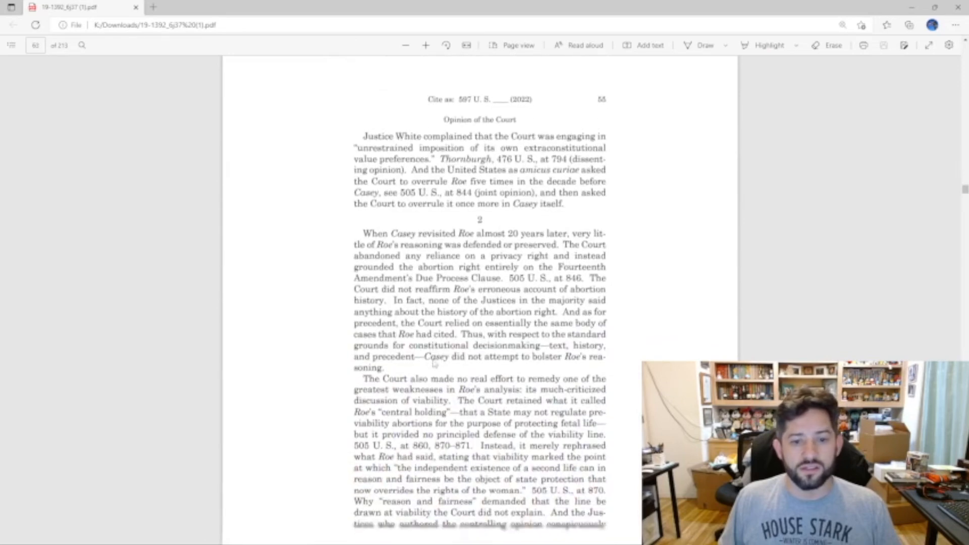
scroll("down", 3)
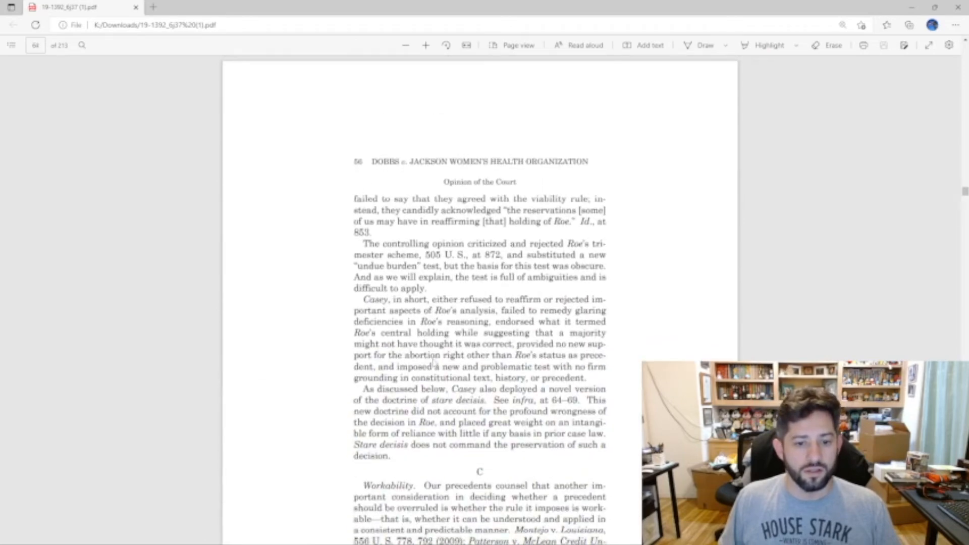
scroll("down", 3)
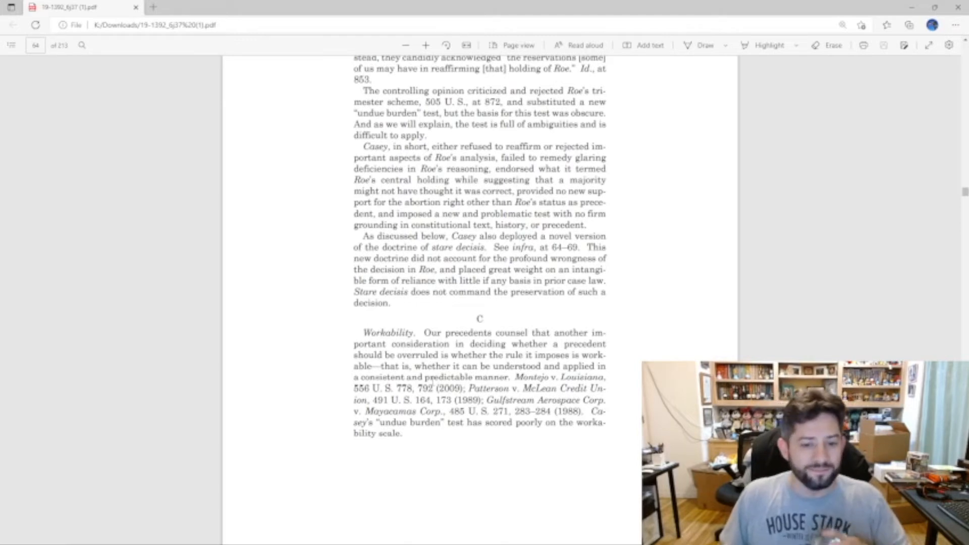
scroll("down", 3)
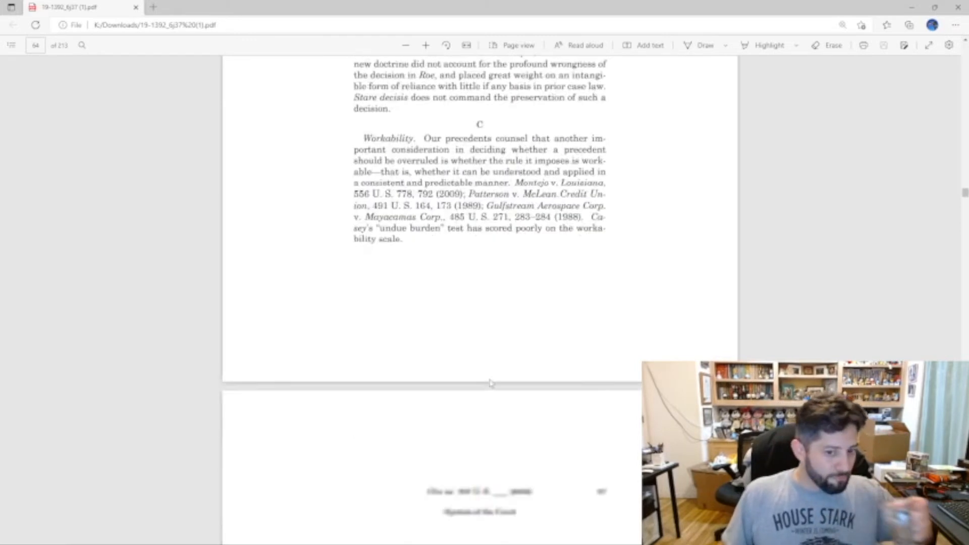
scroll("down", 3)
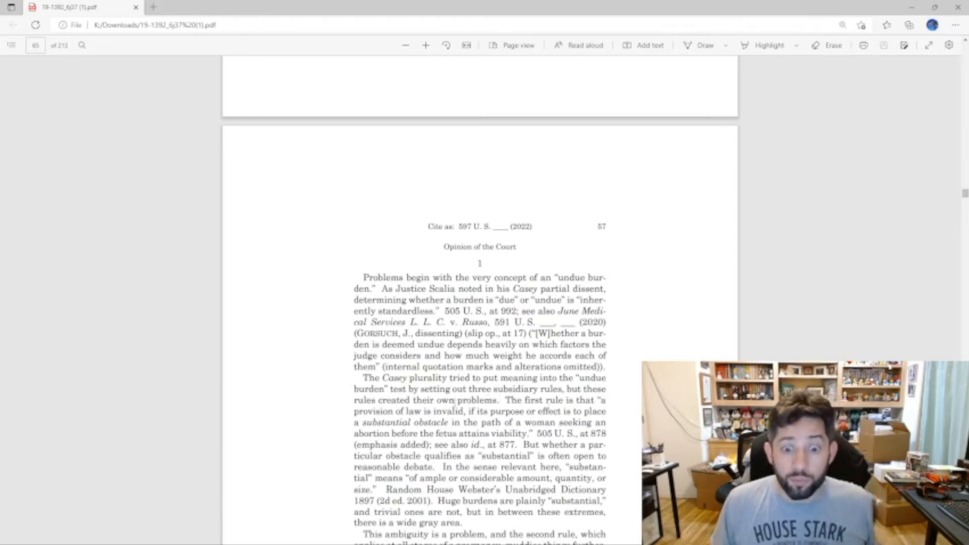
Step: Scroll down to printed page 58 on the third Casey rule and unnecessary health regulations
scroll("down", 3)
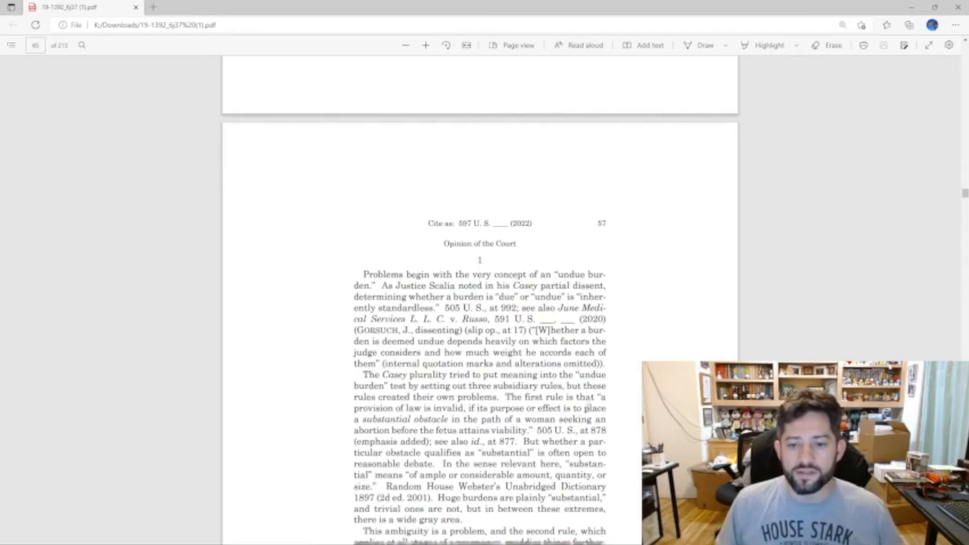
scroll("down", 3)
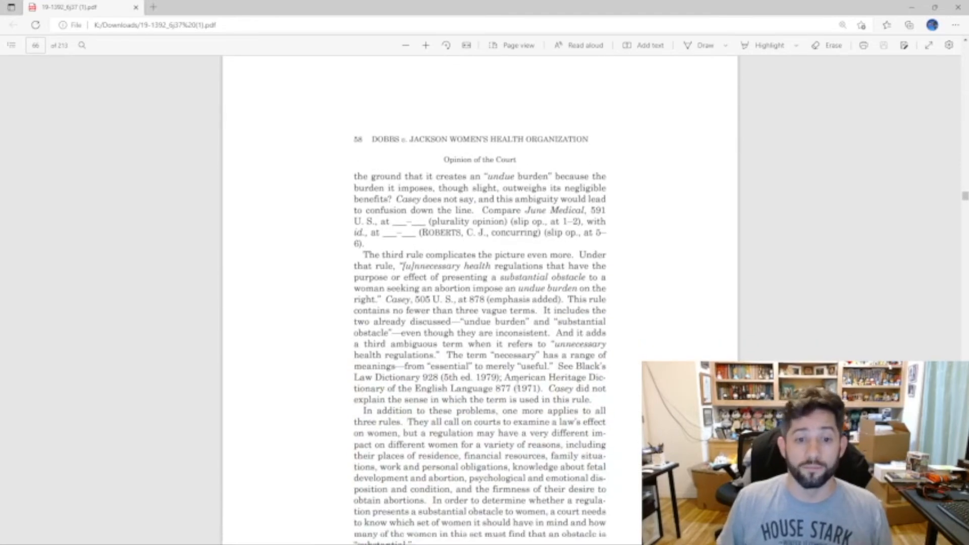
Step: Scroll several pages down to printed page 62, where Part D on other areas of law begins
scroll("down", 3)
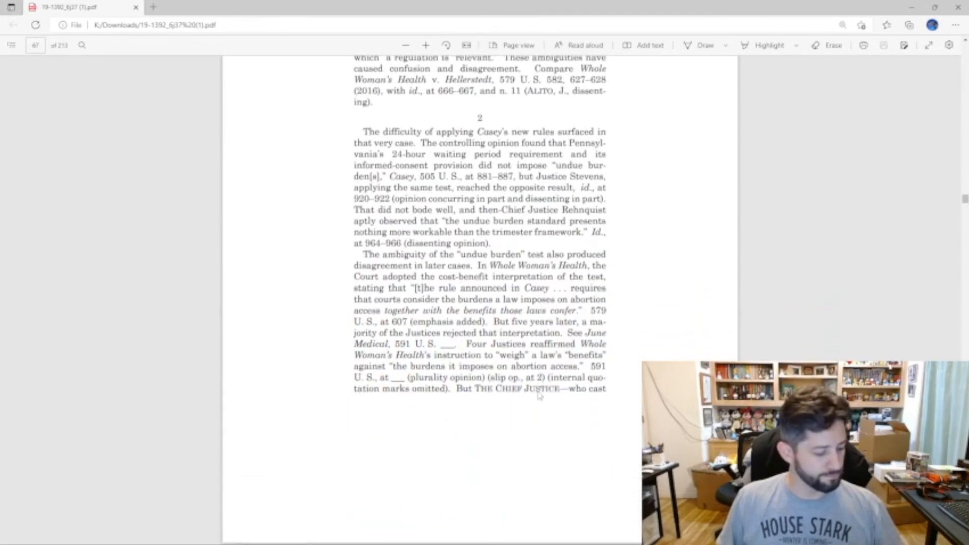
scroll("down", 3)
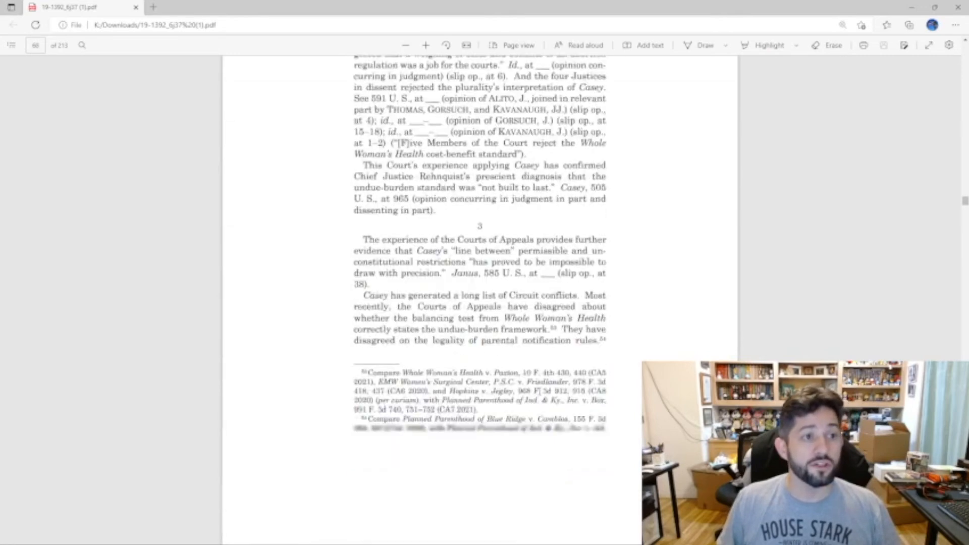
scroll("down", 3)
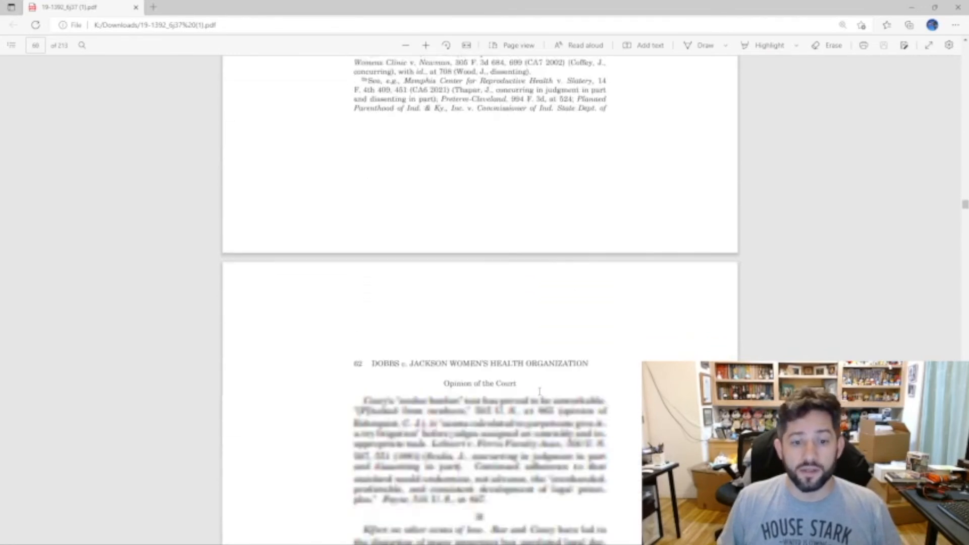
scroll("down", 3)
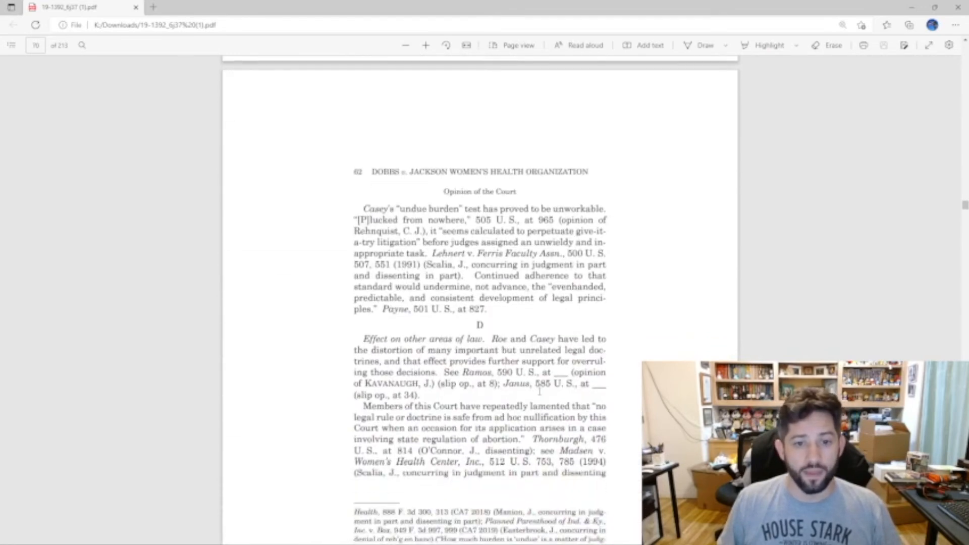
scroll("down", 3)
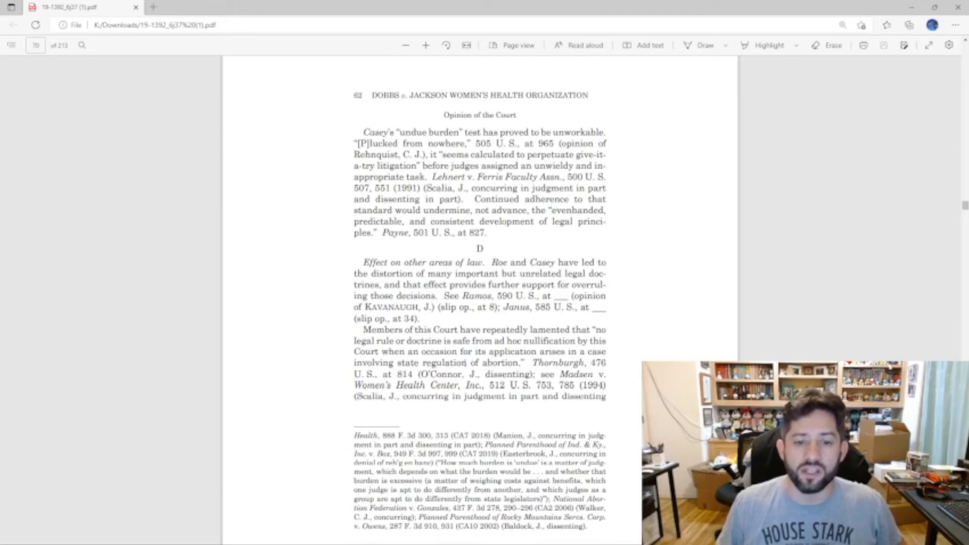
Step: Scroll down to printed page 63 until the Part E Reliance interests heading is visible
scroll("down", 3)
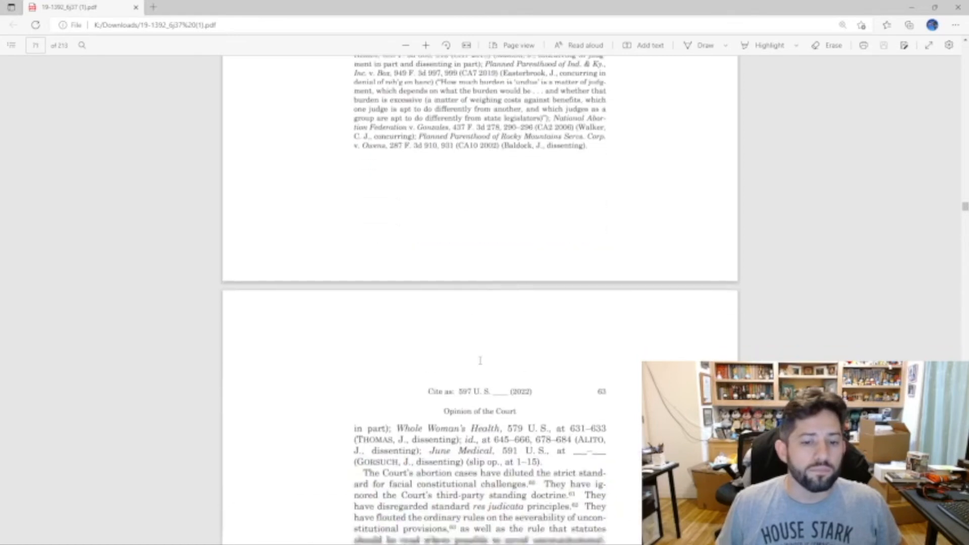
scroll("down", 3)
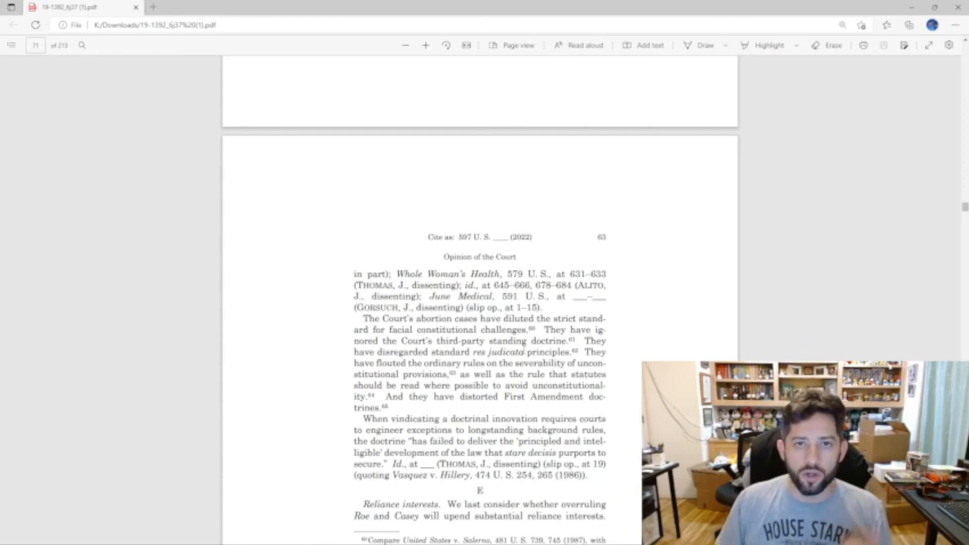
scroll("down", 3)
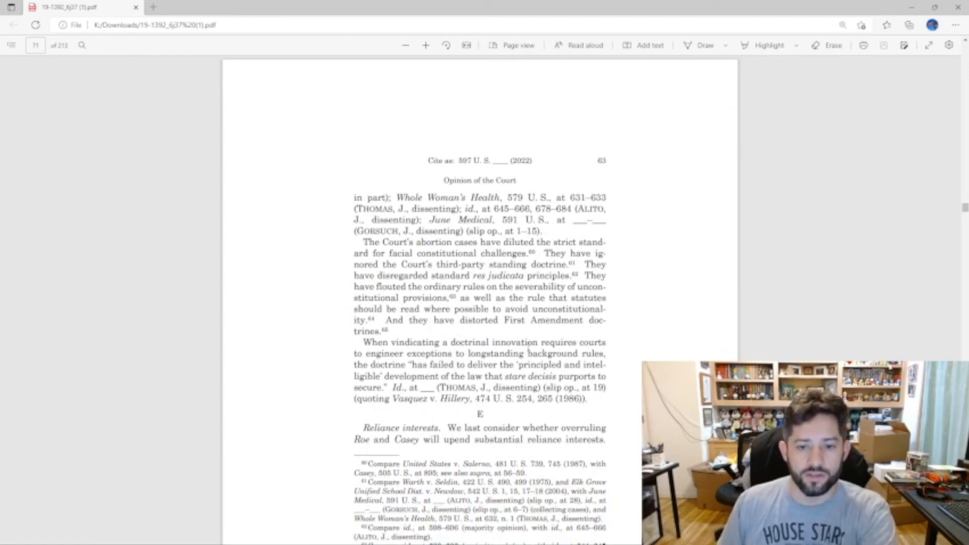
scroll("down", 3)
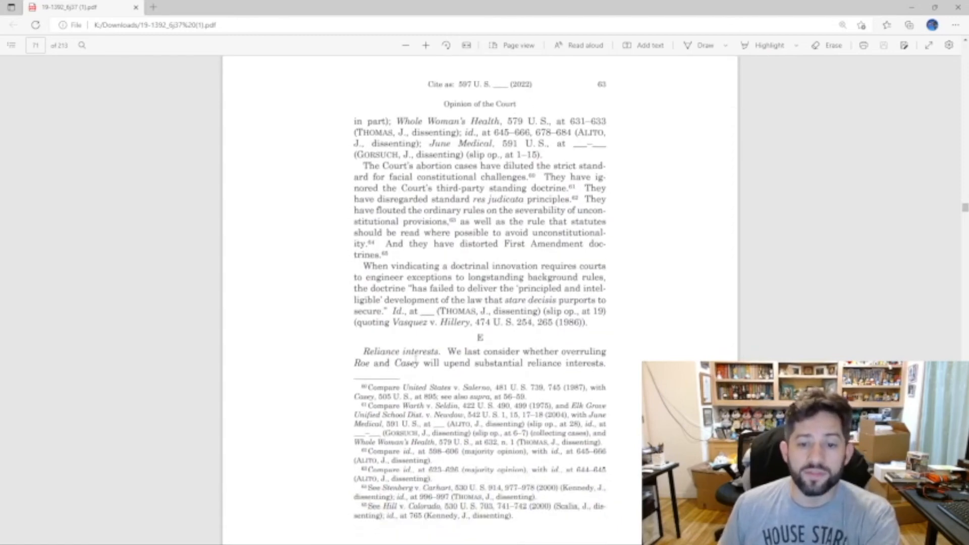
scroll("down", 3)
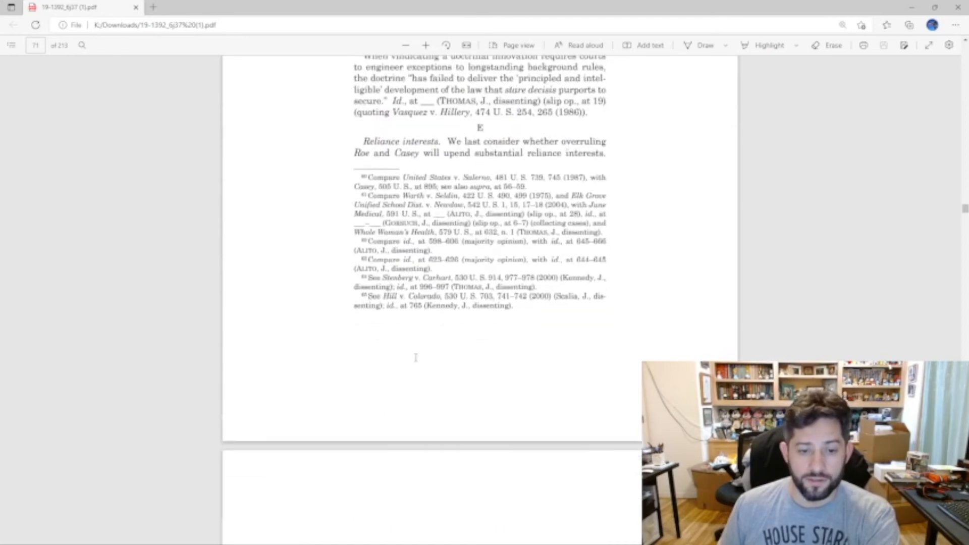
scroll("down", 3)
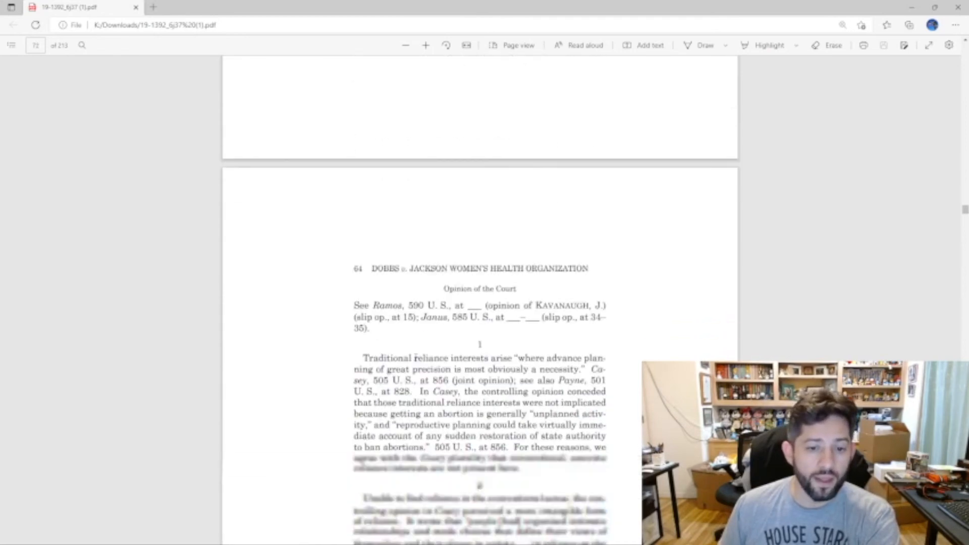
scroll("down", 3)
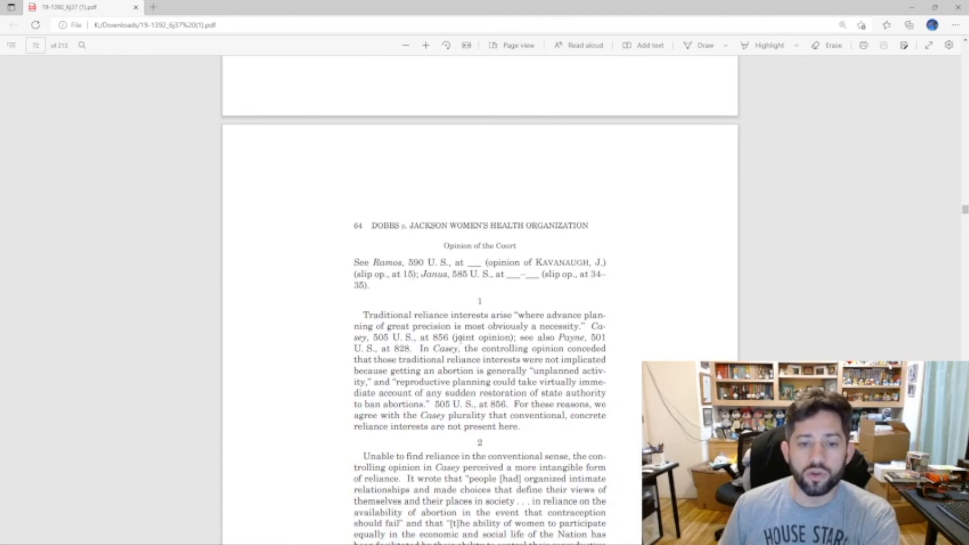